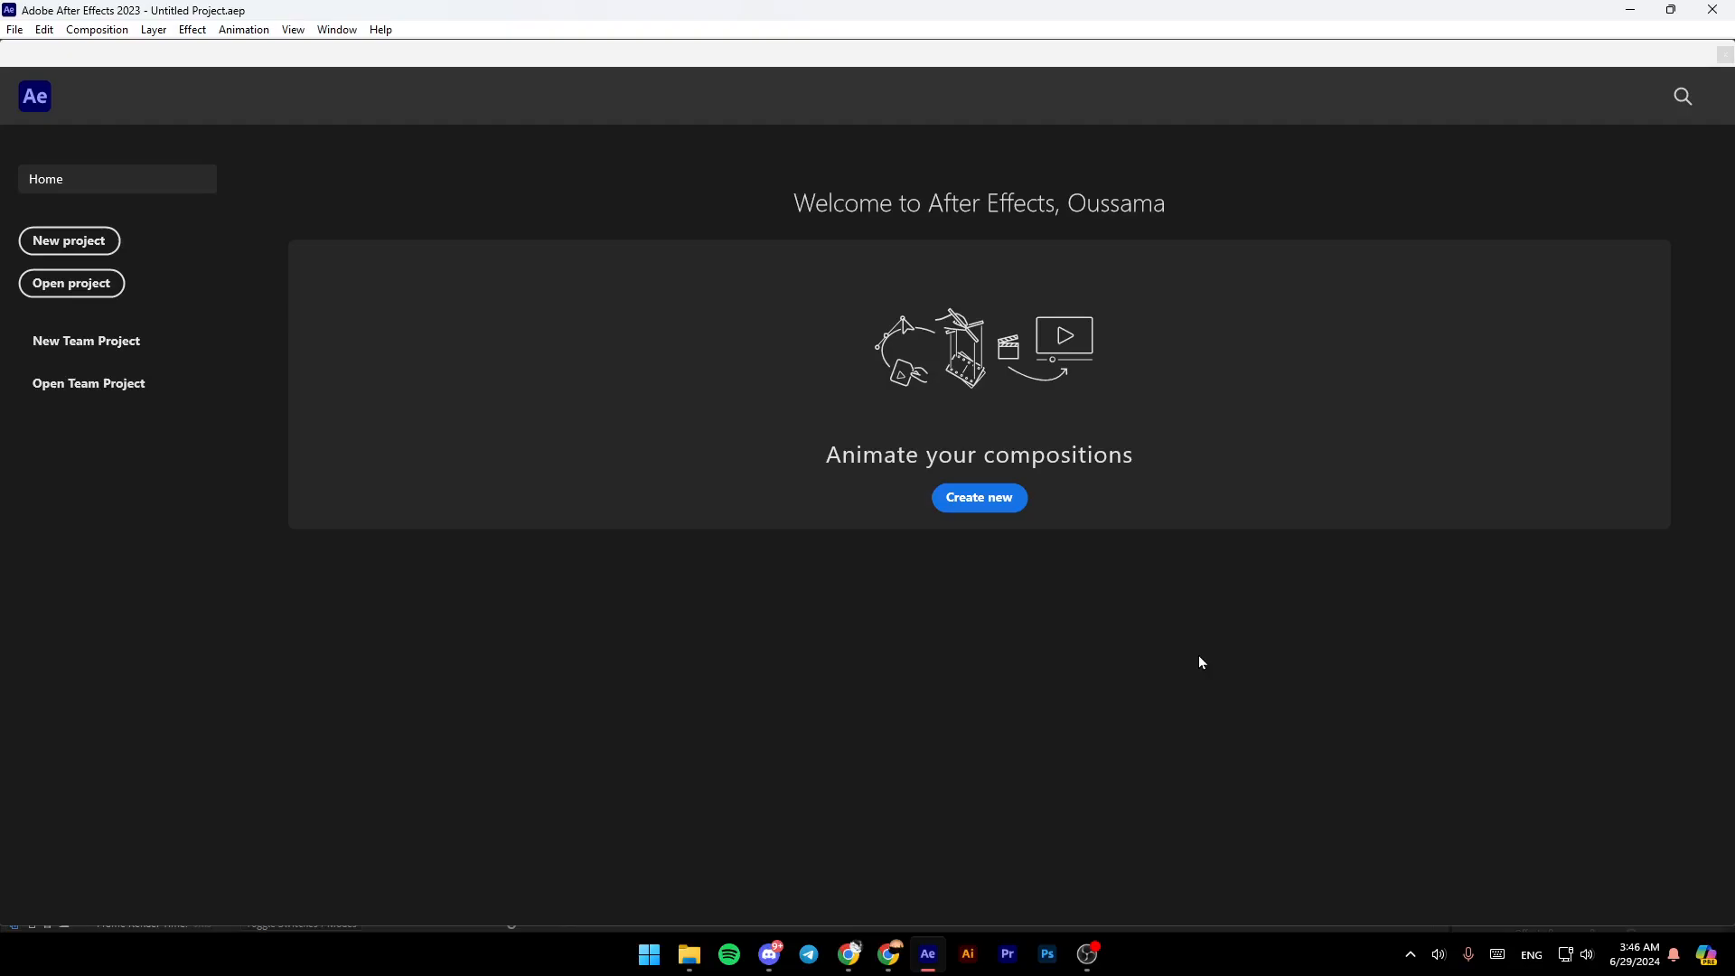
pyautogui.moveTo(1267, 516)
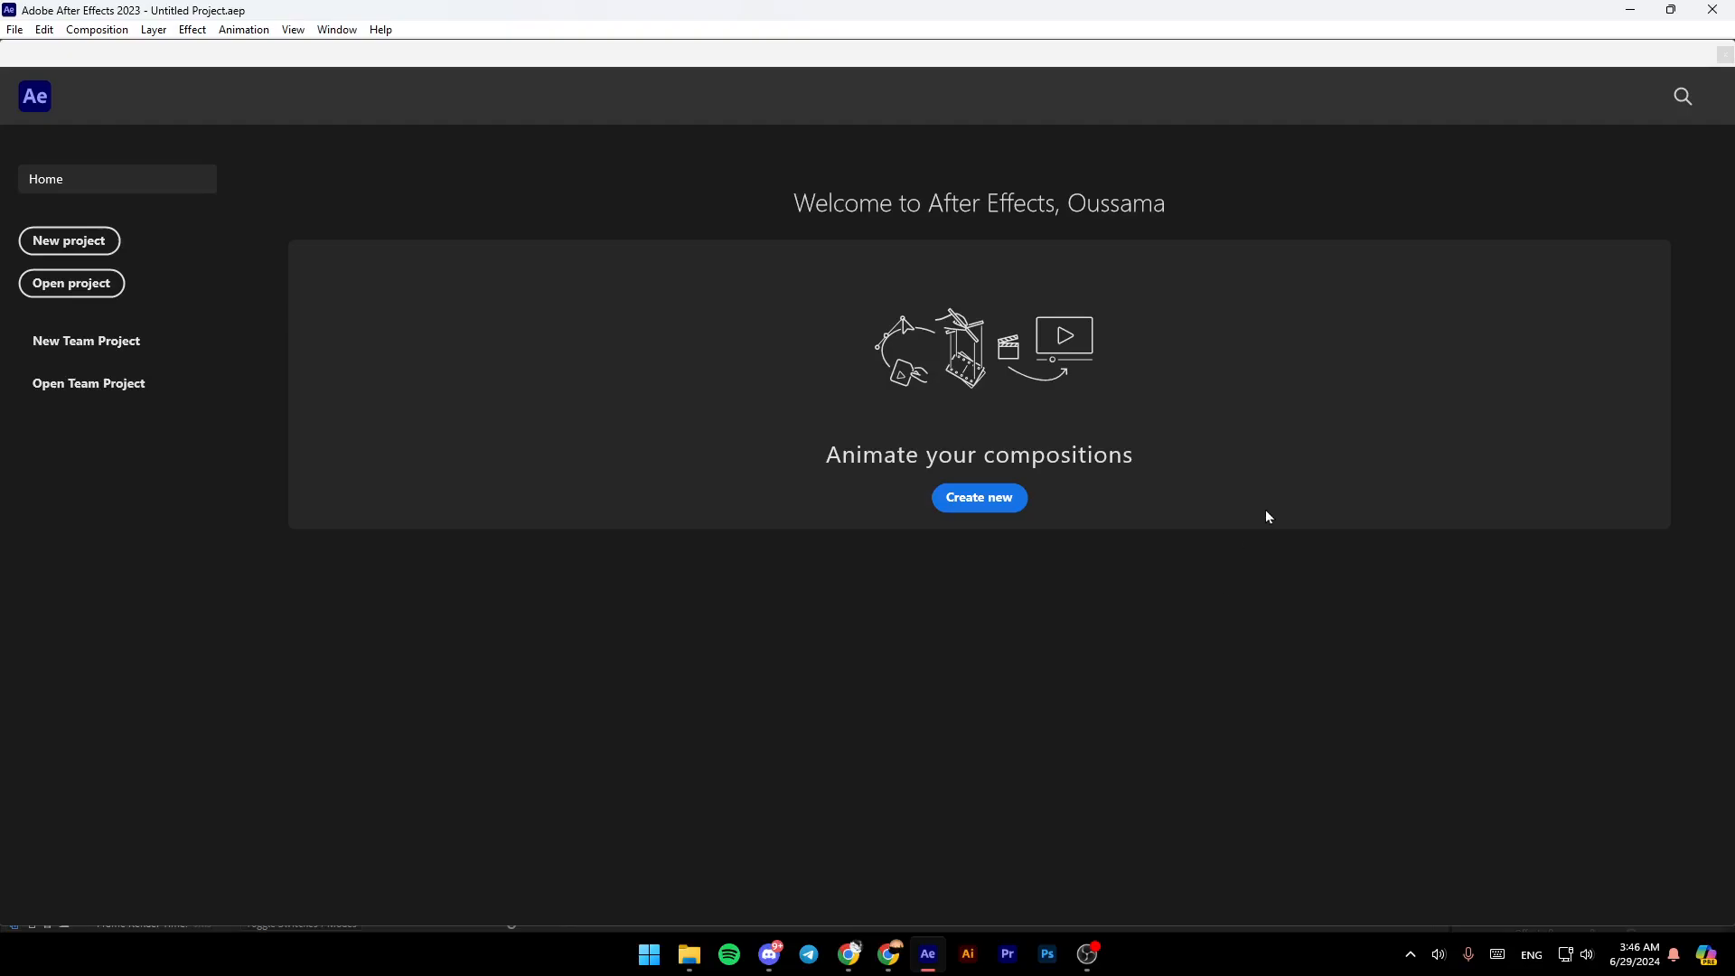
pyautogui.moveTo(68, 241)
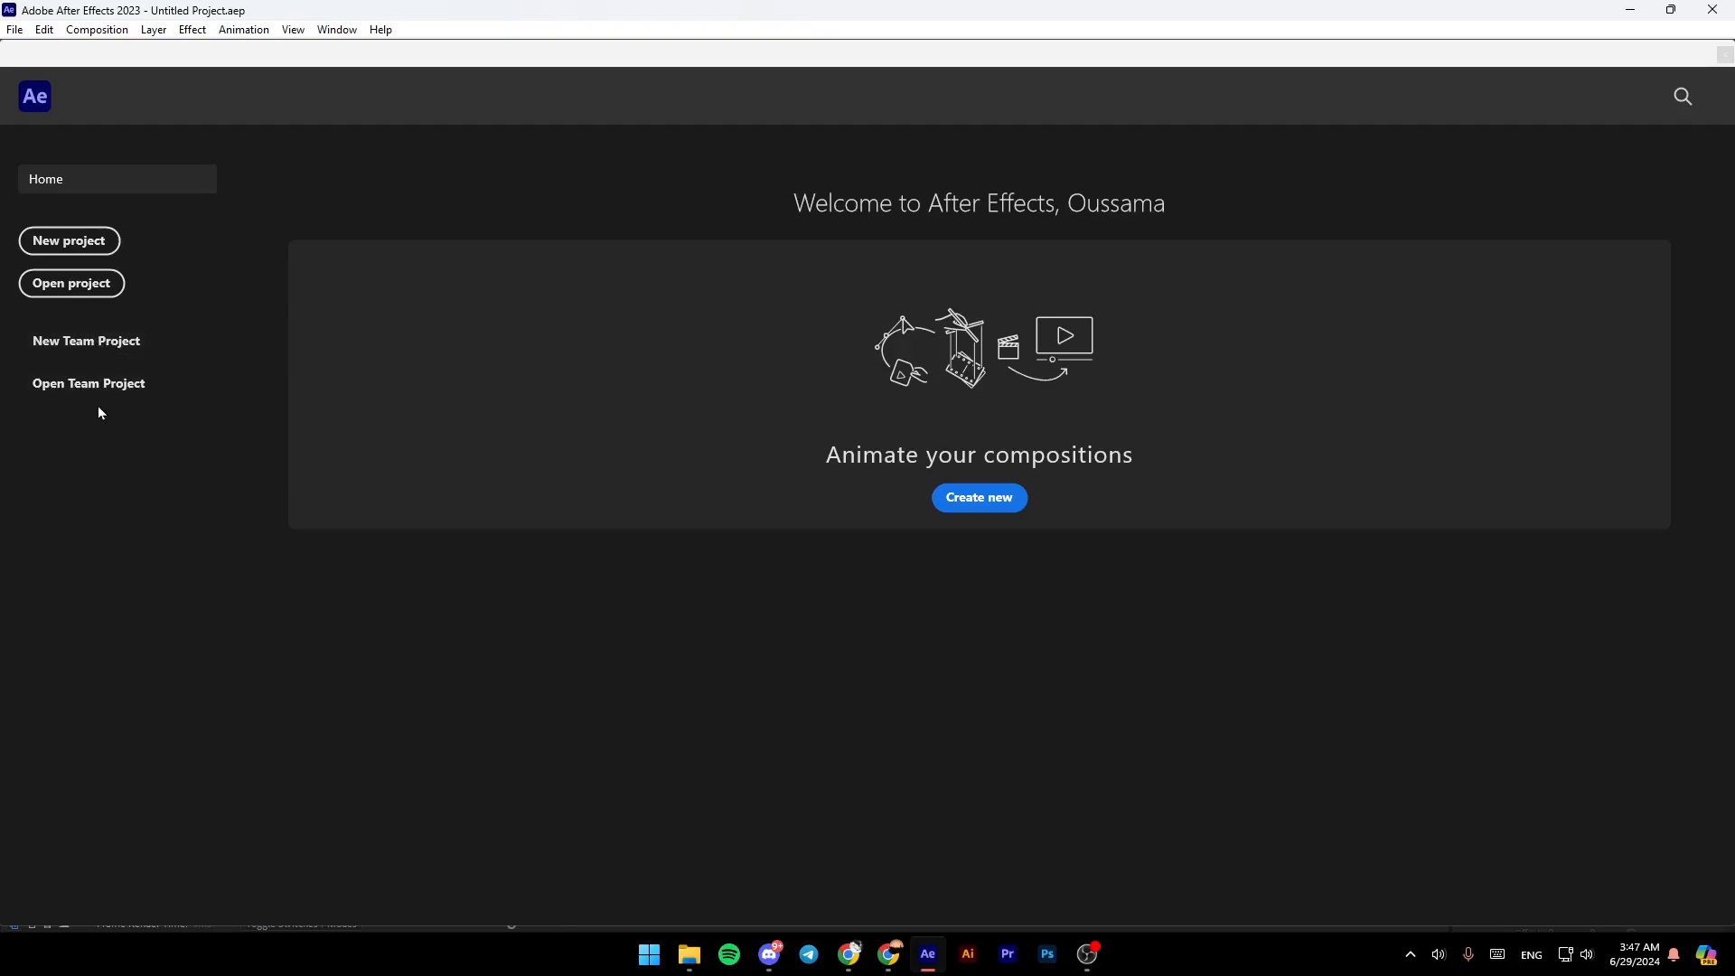
pyautogui.moveTo(88, 383)
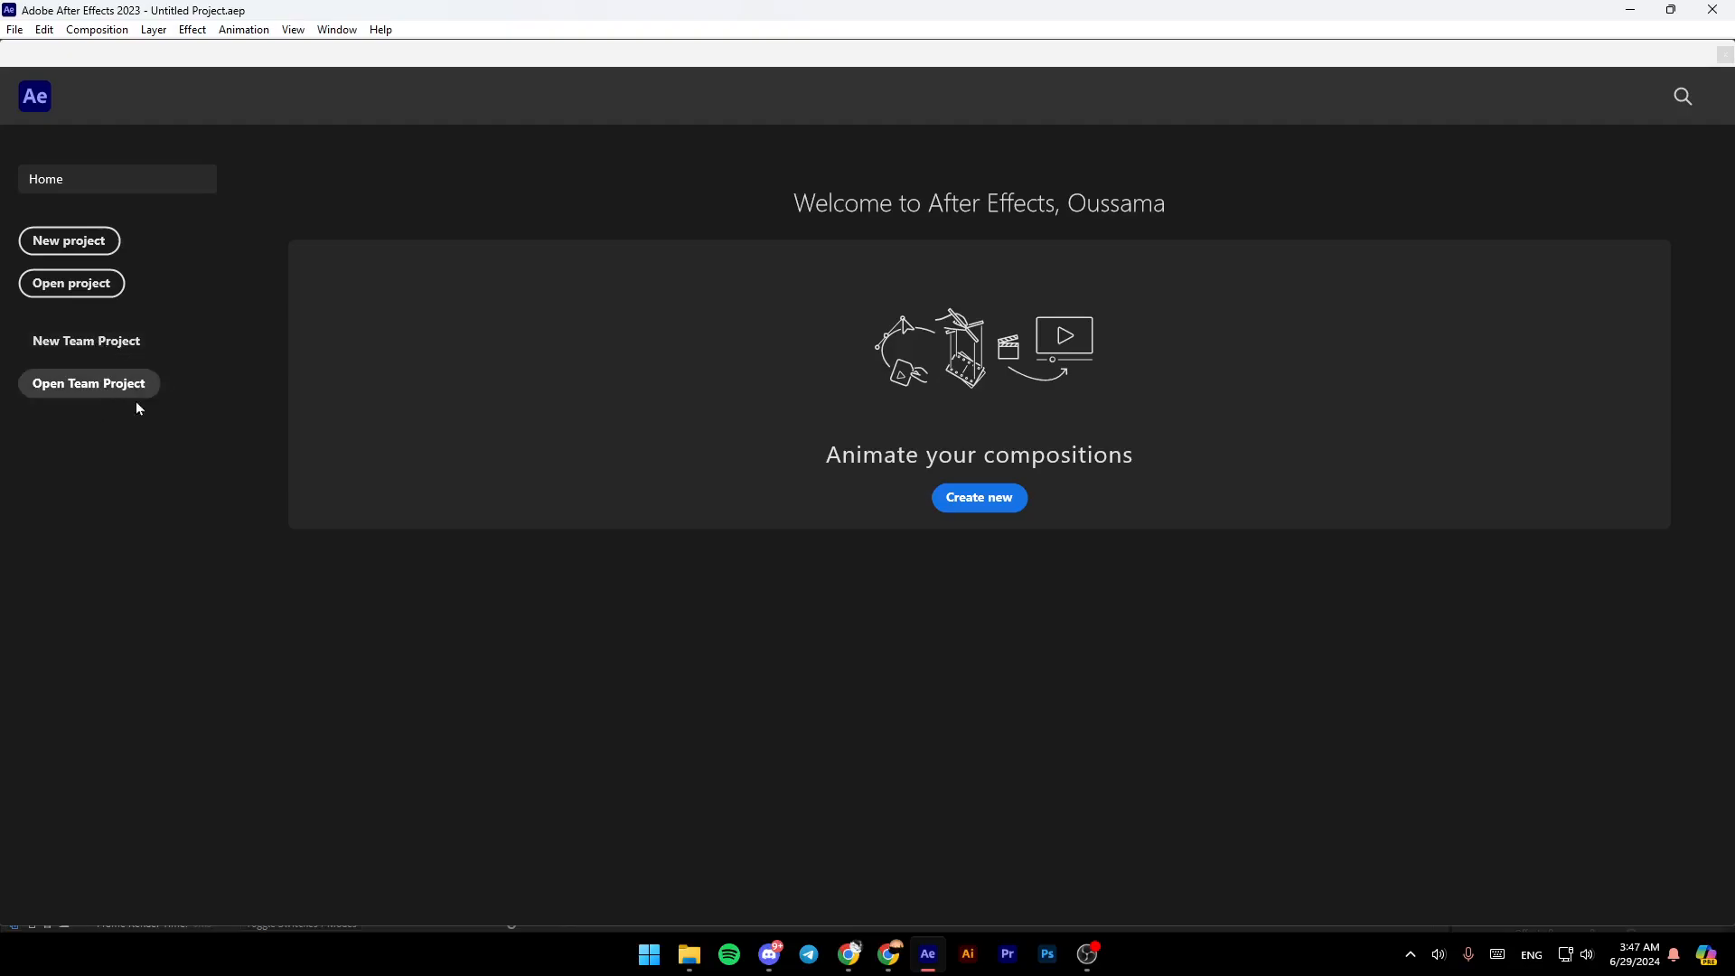
pyautogui.moveTo(971, 539)
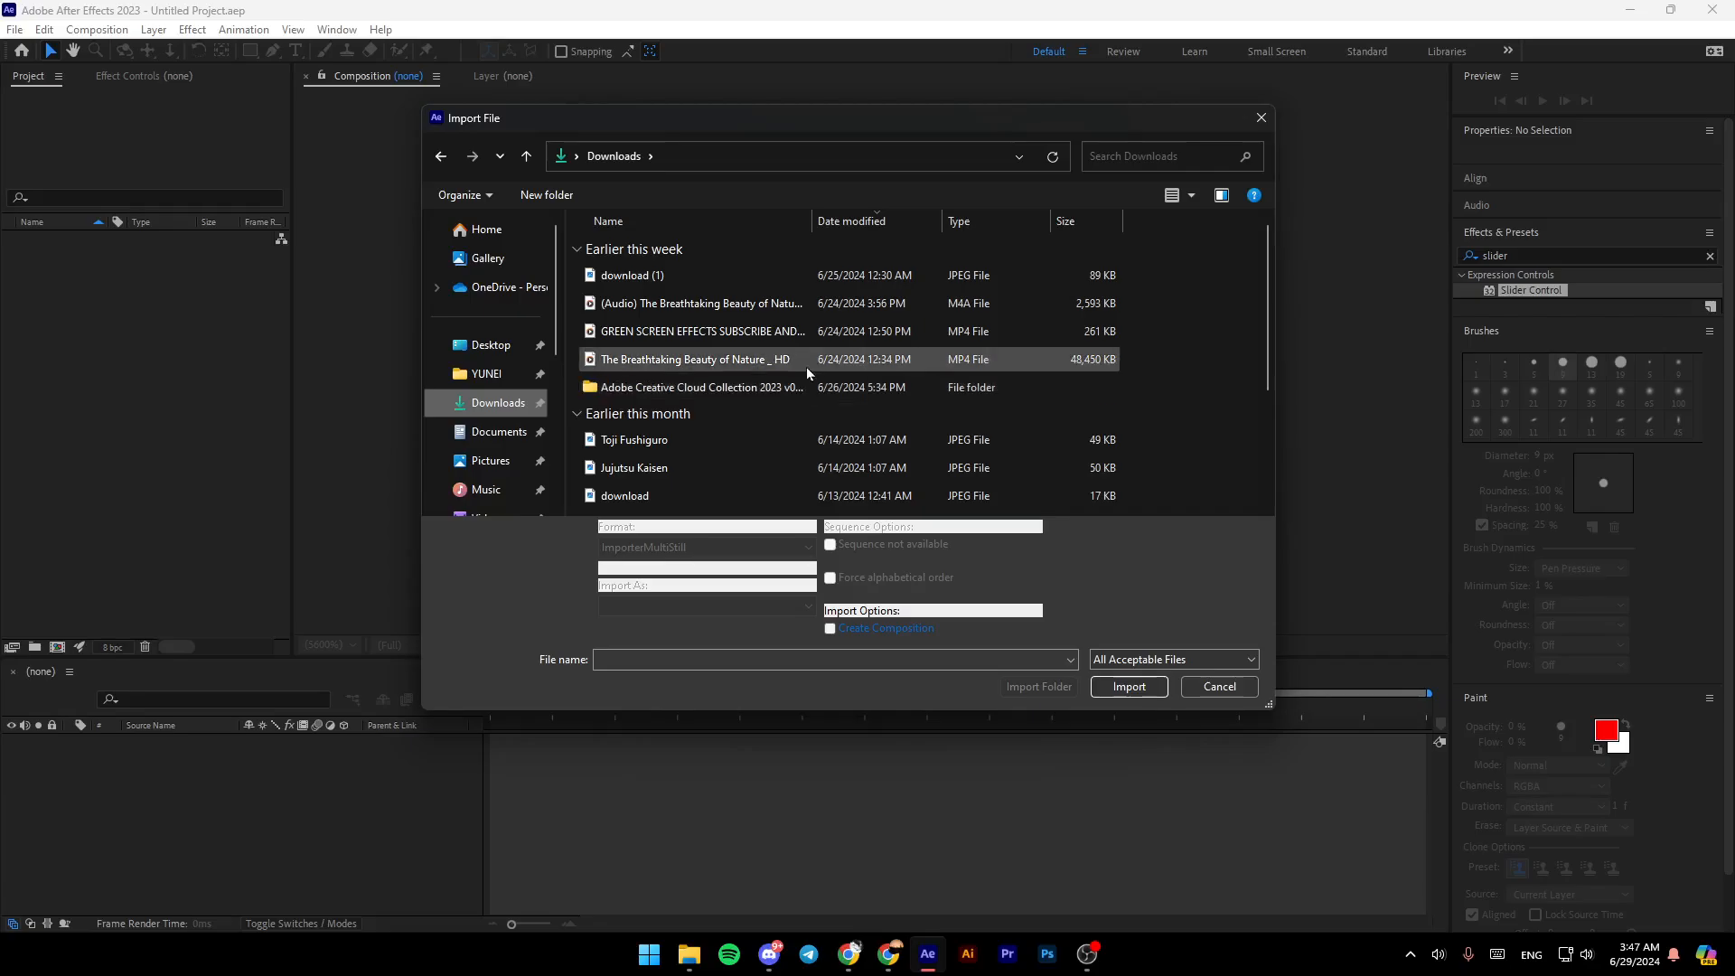
# Step: Import 'The Breathtaking Beauty of Nature _ HD' MP4 from Downloads into a new composition
pyautogui.click(1127, 686)
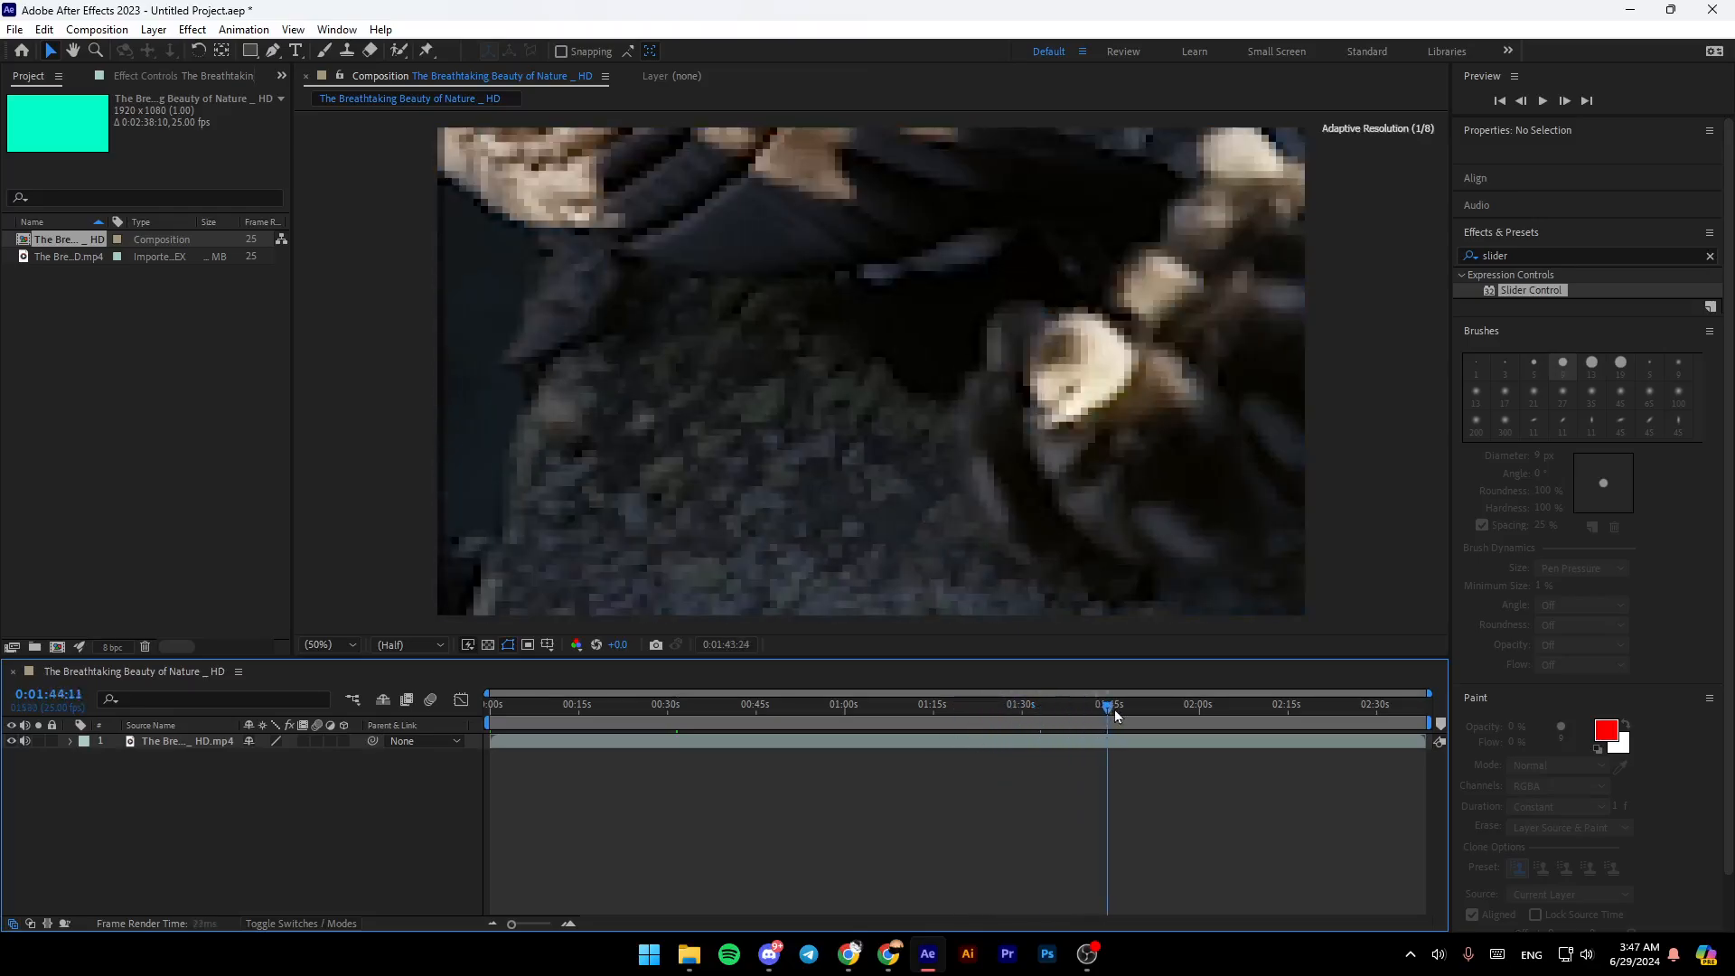
# Step: Scrub the timeline to about 1:50, where the golden monkey sits on the branch
pyautogui.moveTo(1108, 705); pyautogui.dragTo(1145, 705)
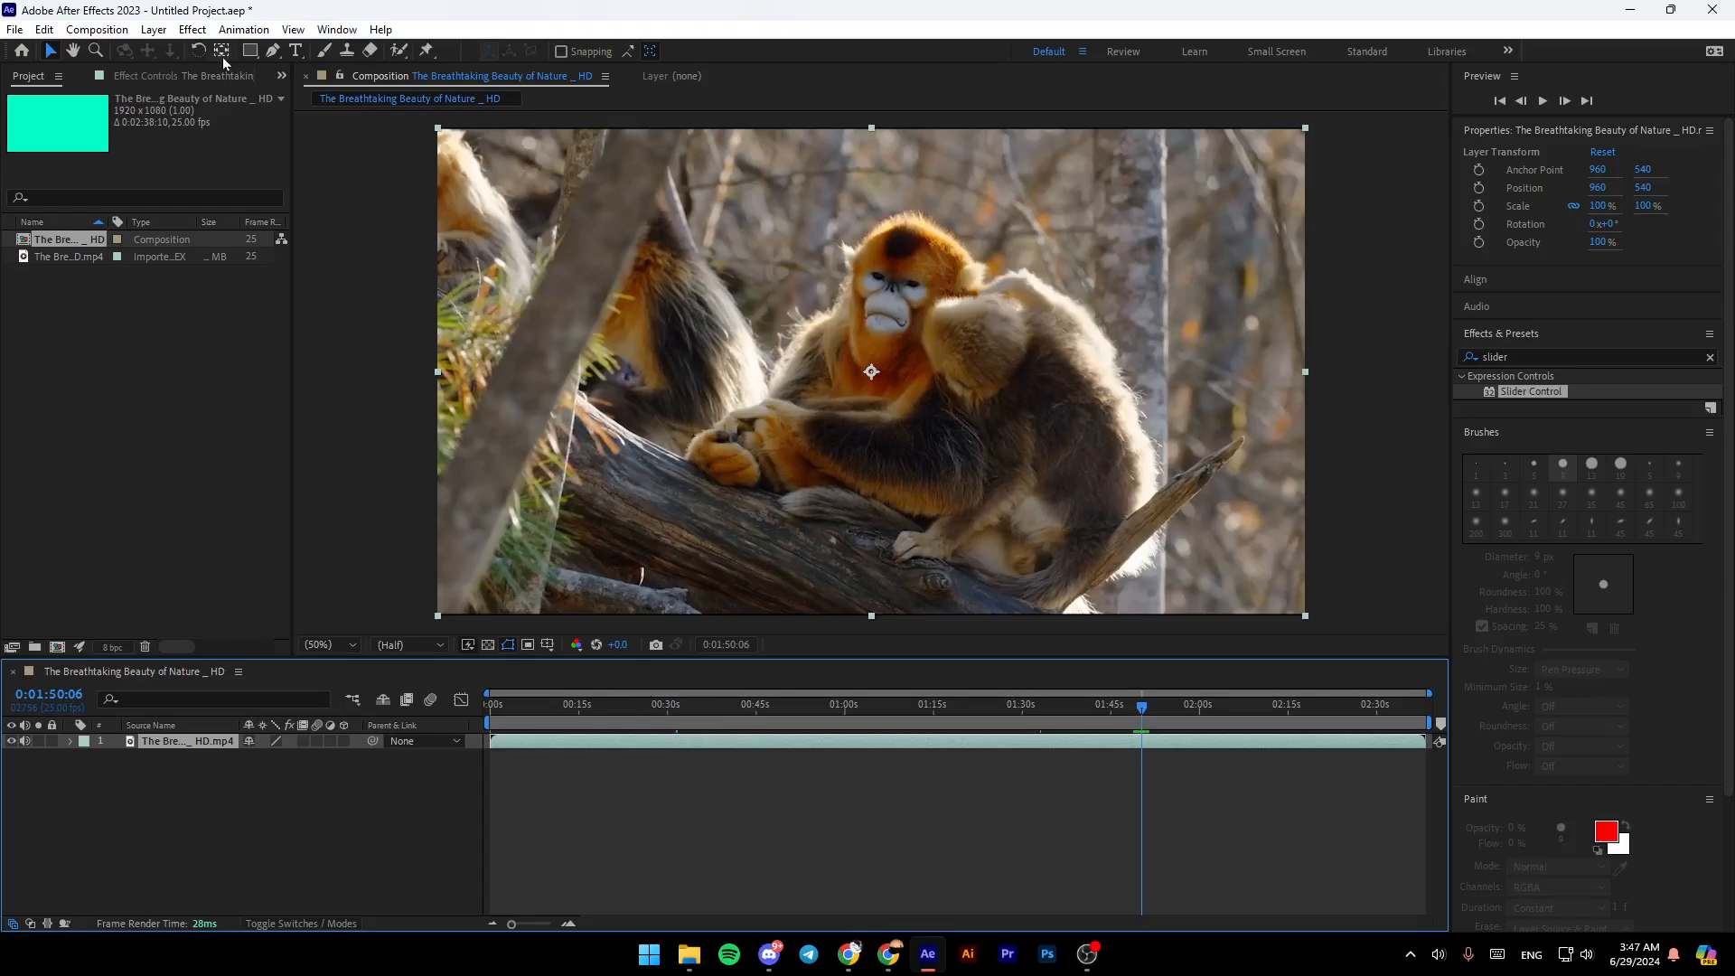
pyautogui.click(191, 29)
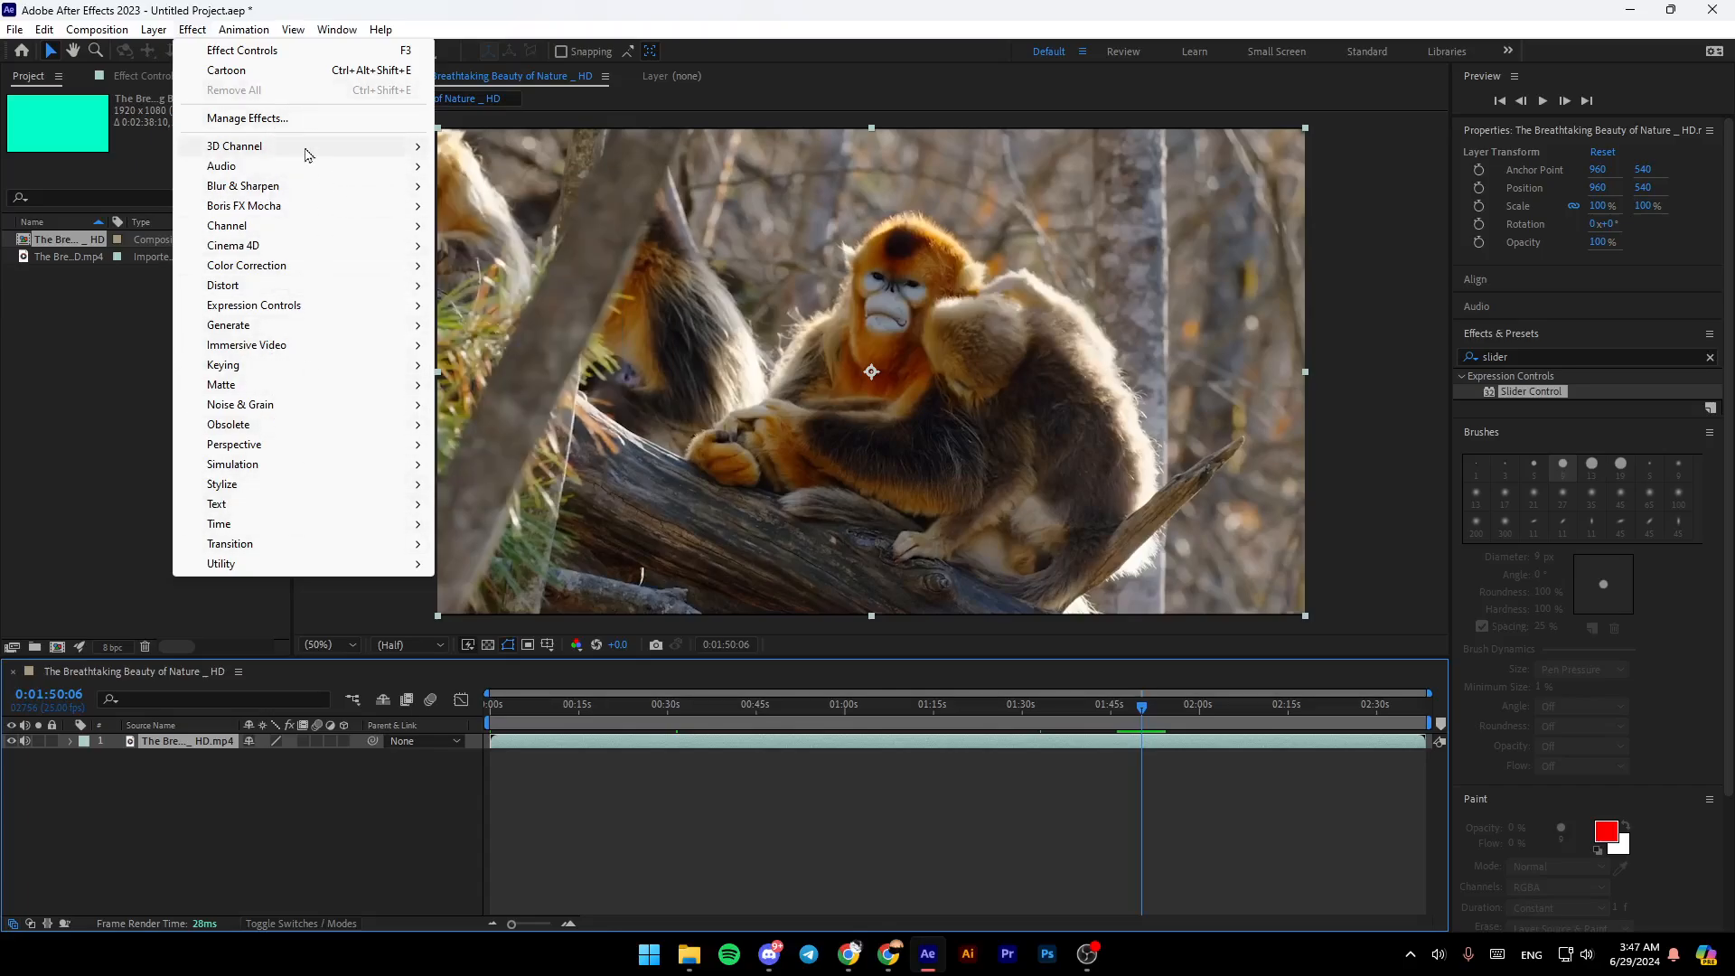
pyautogui.moveTo(304, 404)
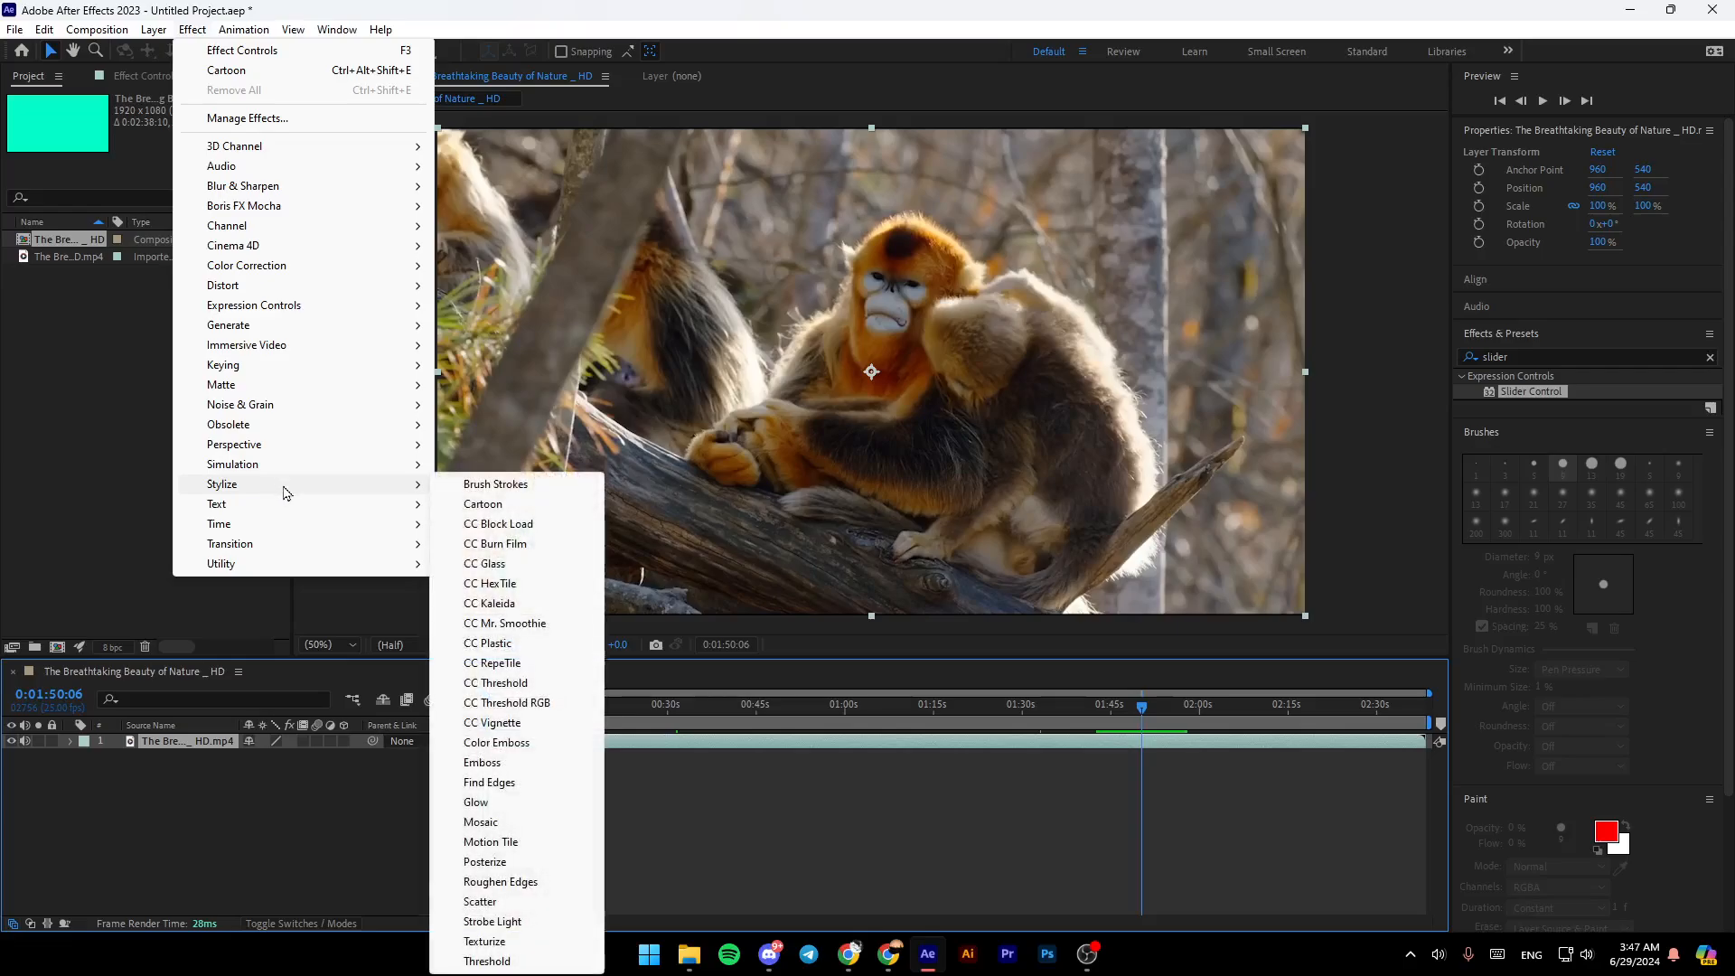
pyautogui.moveTo(474, 487)
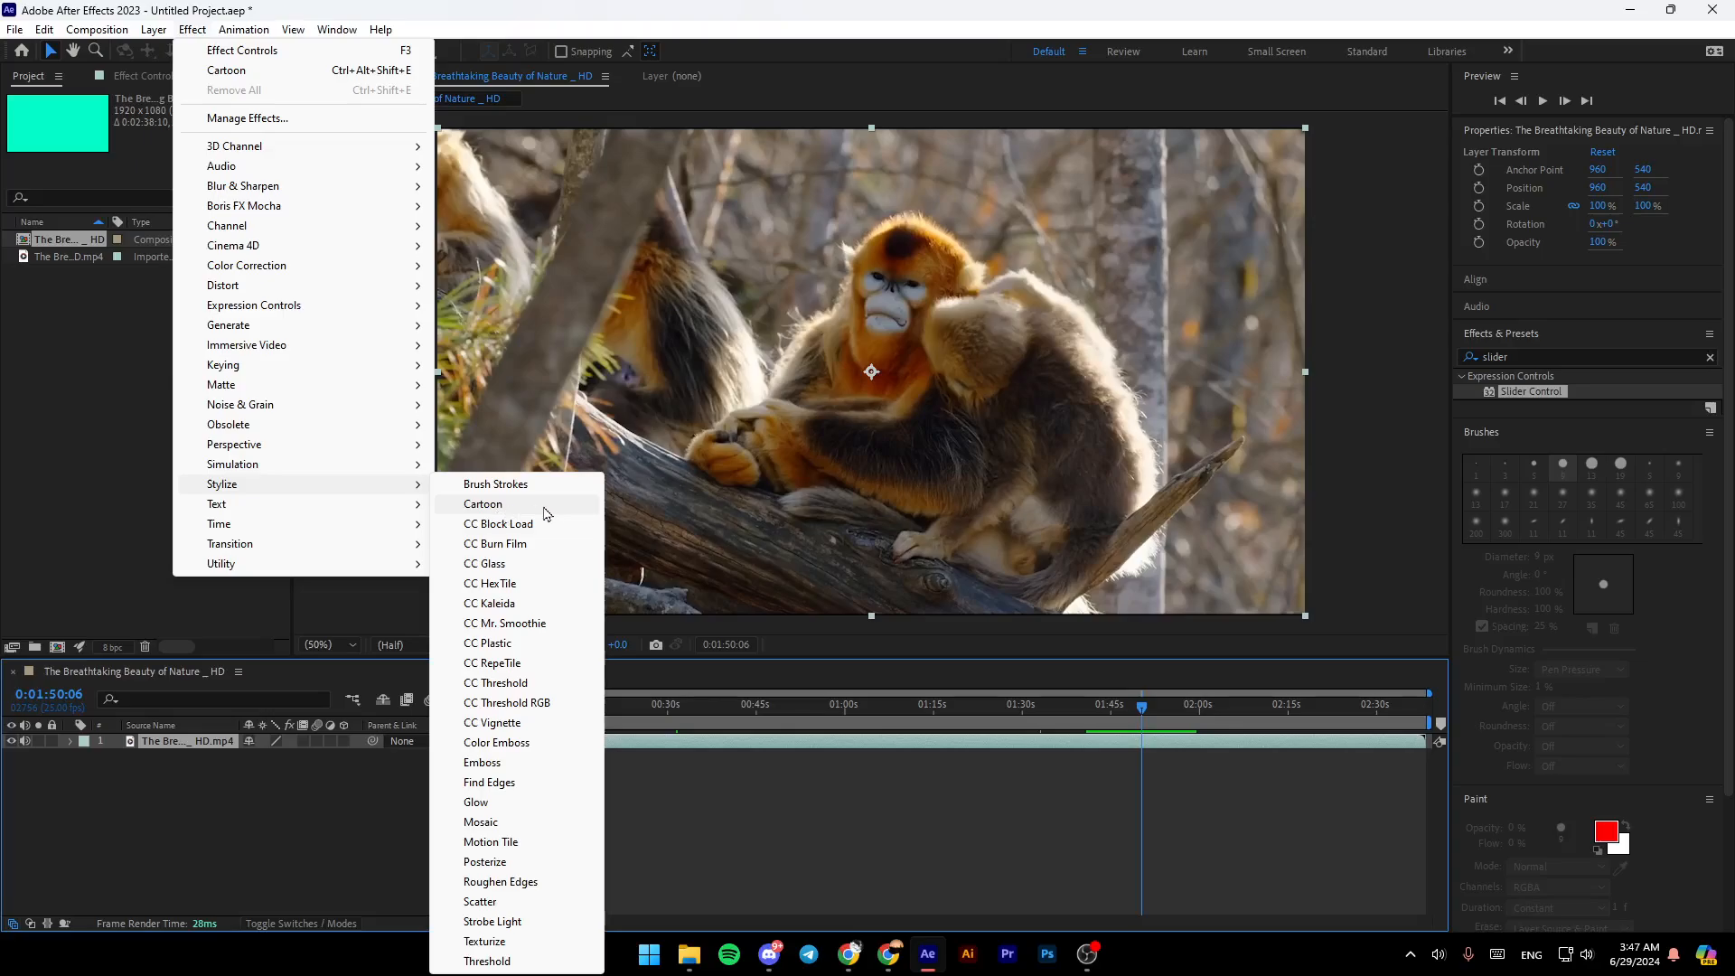
pyautogui.moveTo(537, 543)
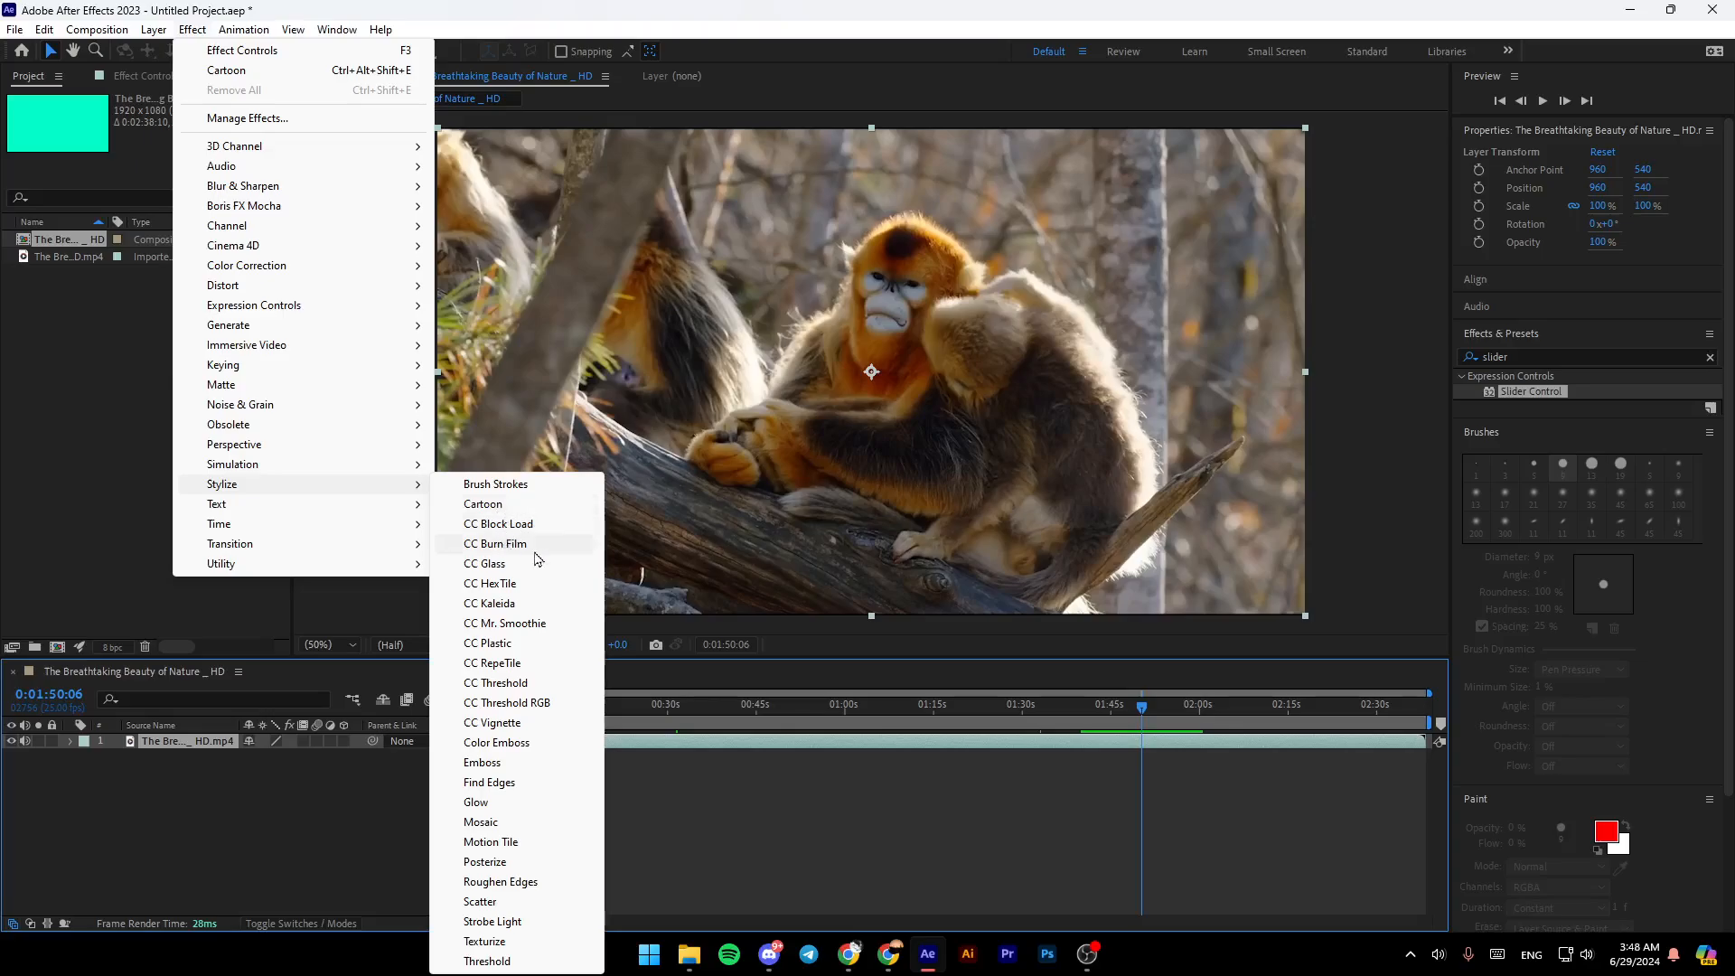
# Step: Apply the Stylize > Cartoon effect to the golden monkey footage
pyautogui.click(482, 503)
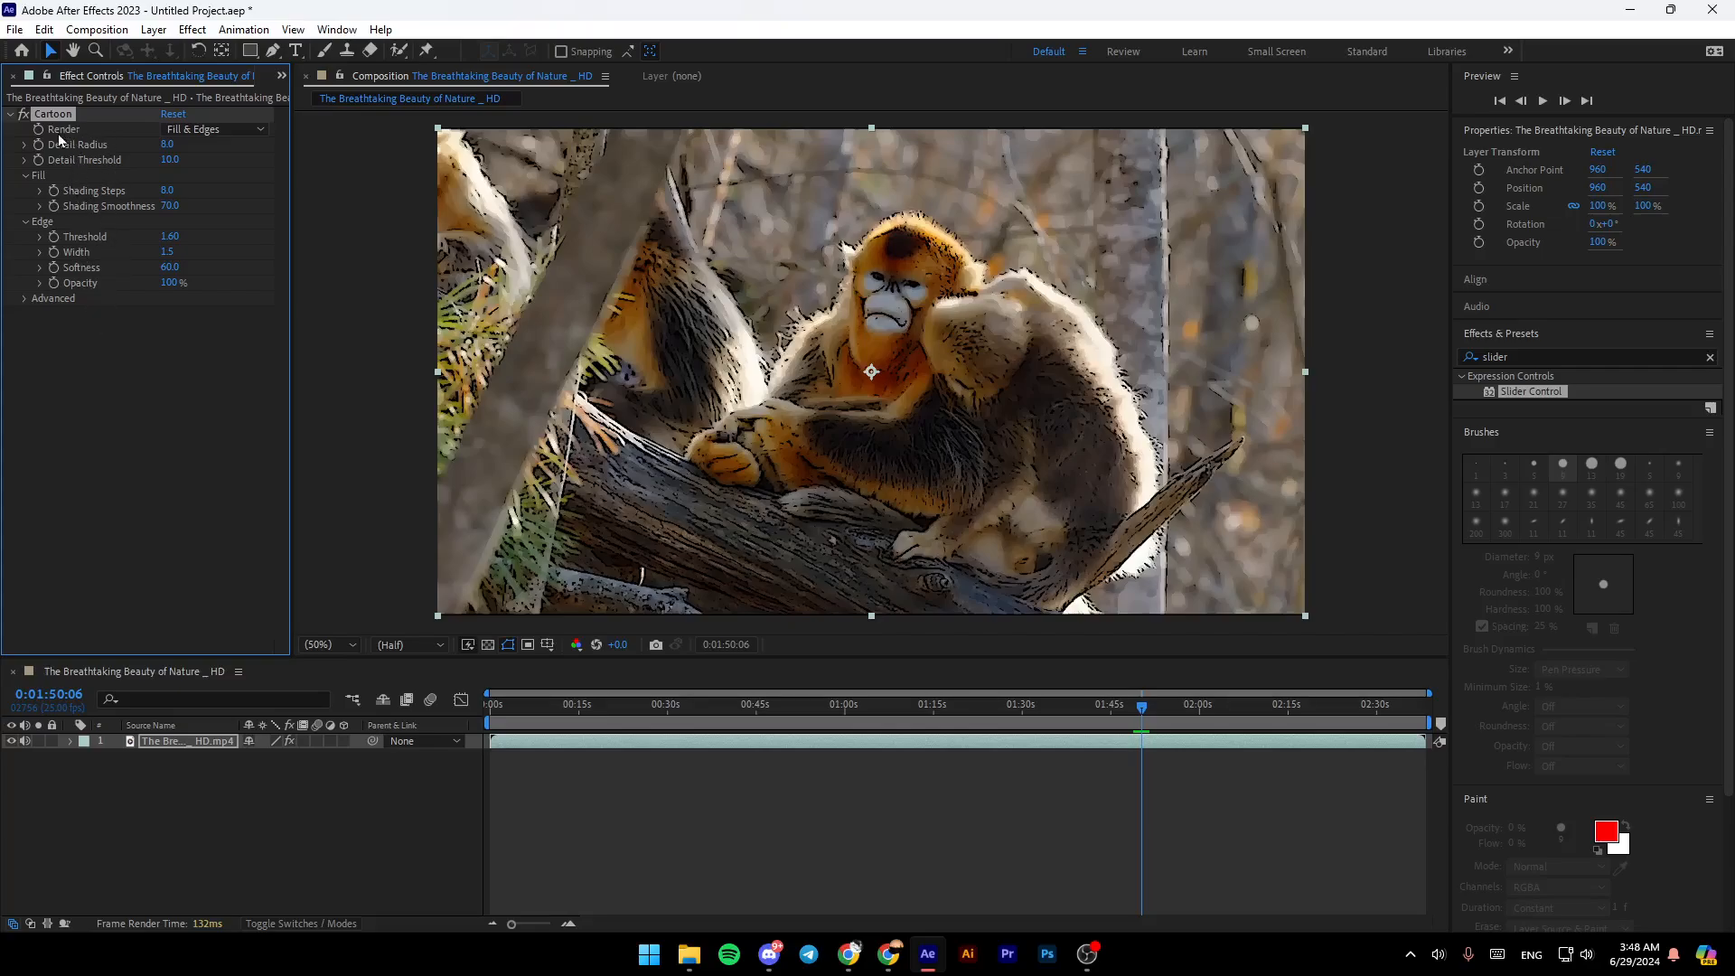
pyautogui.click(210, 128)
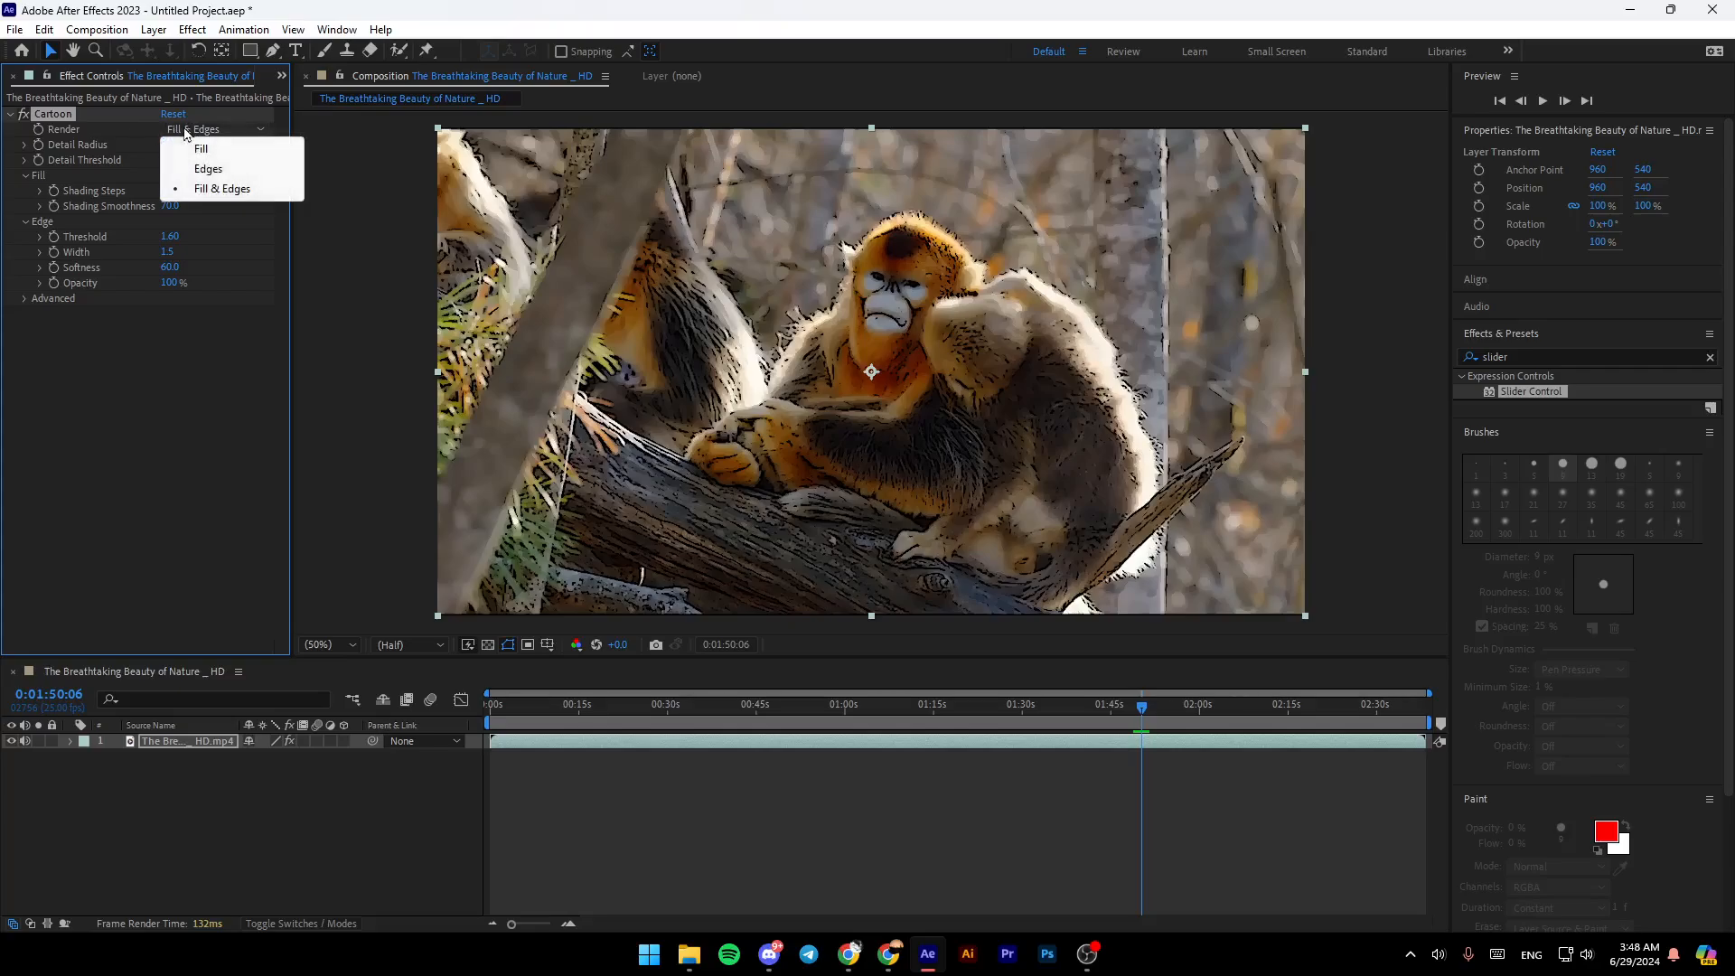
pyautogui.moveTo(217, 157)
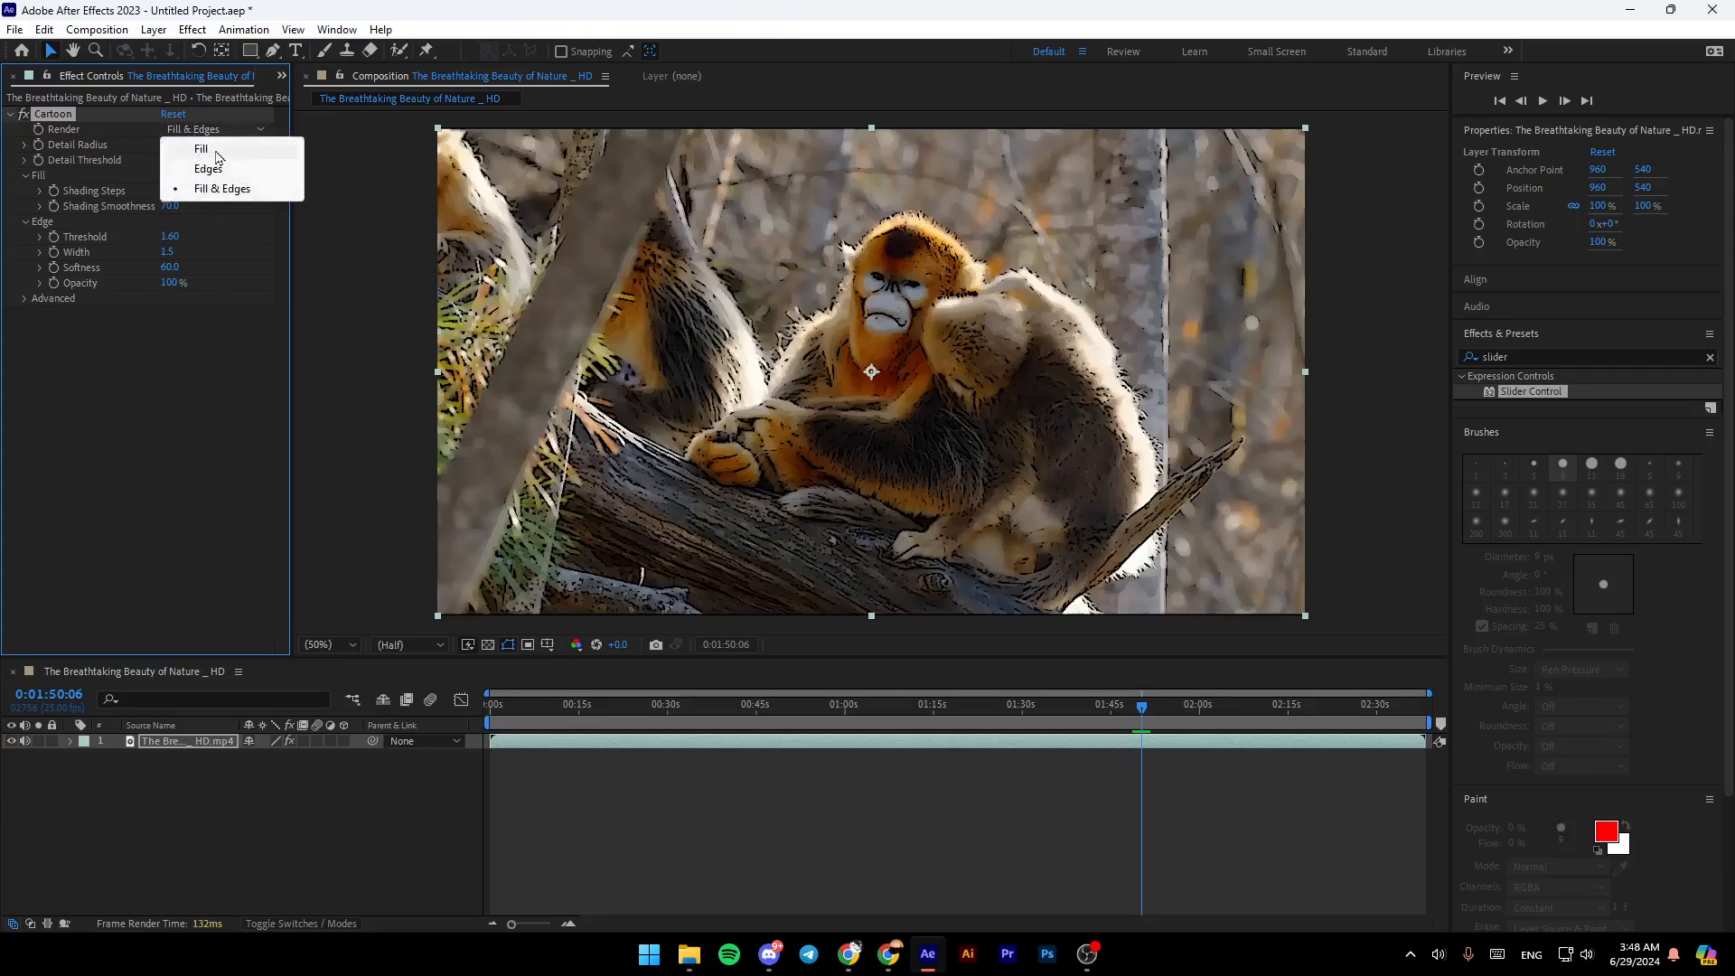
pyautogui.moveTo(221, 188)
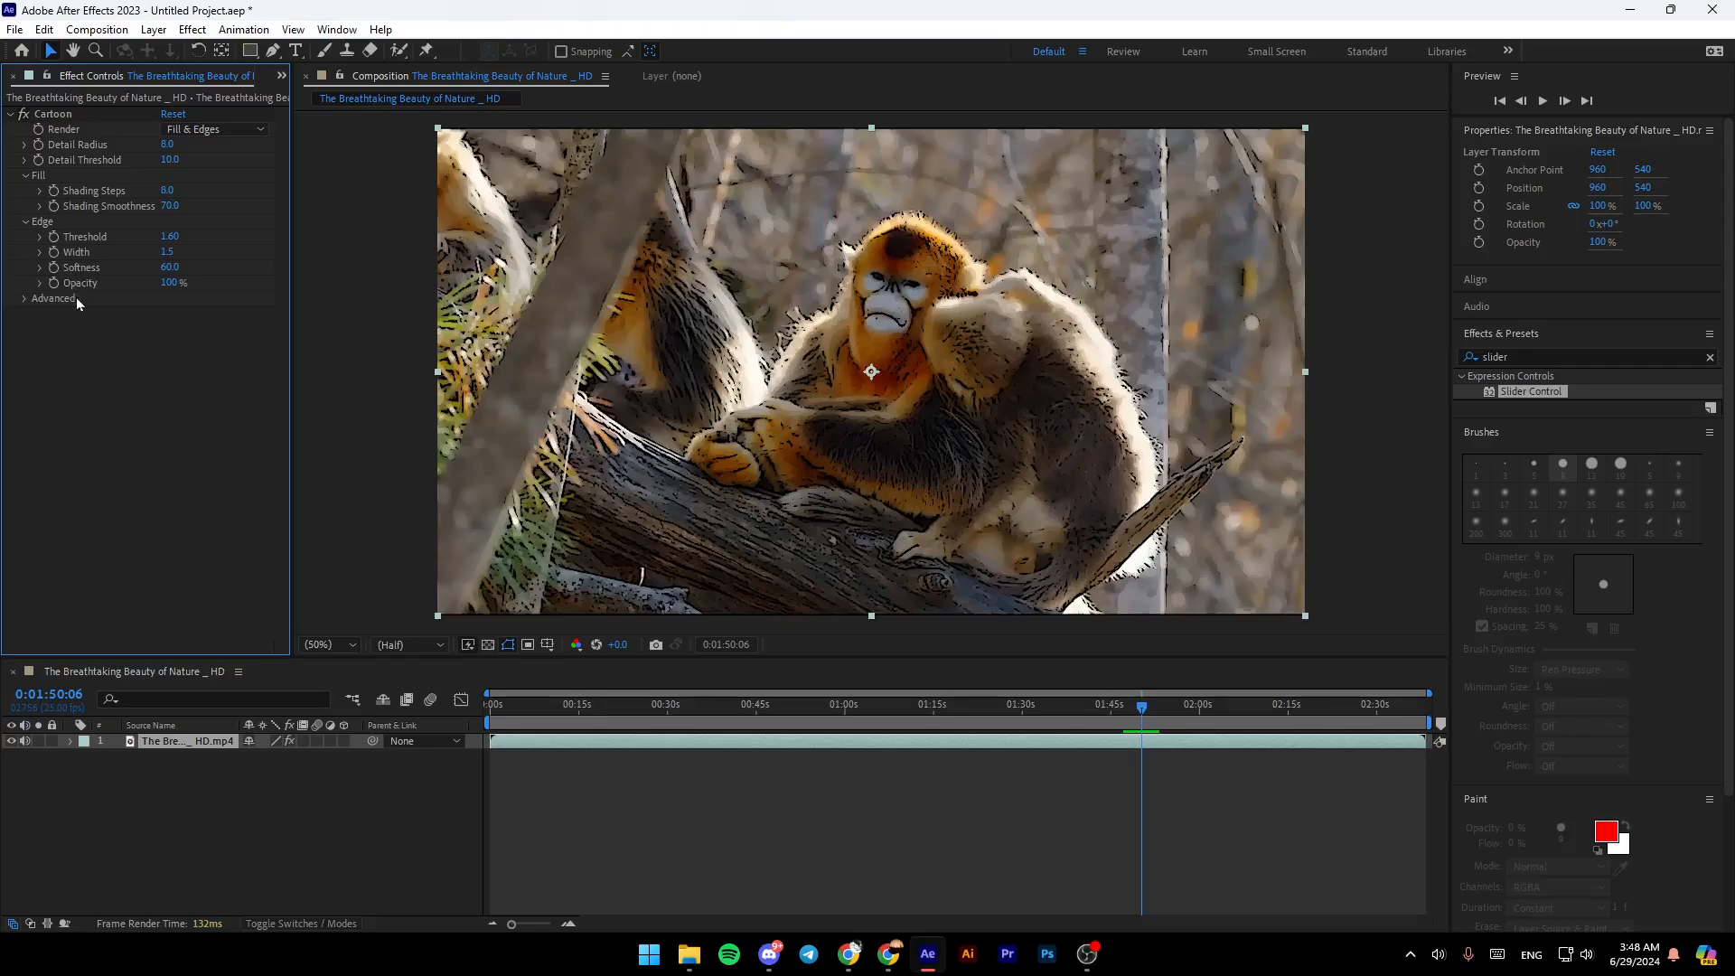
# Step: Expand the Cartoon effect's Advanced edge settings, then show the File menu options
pyautogui.click(23, 297)
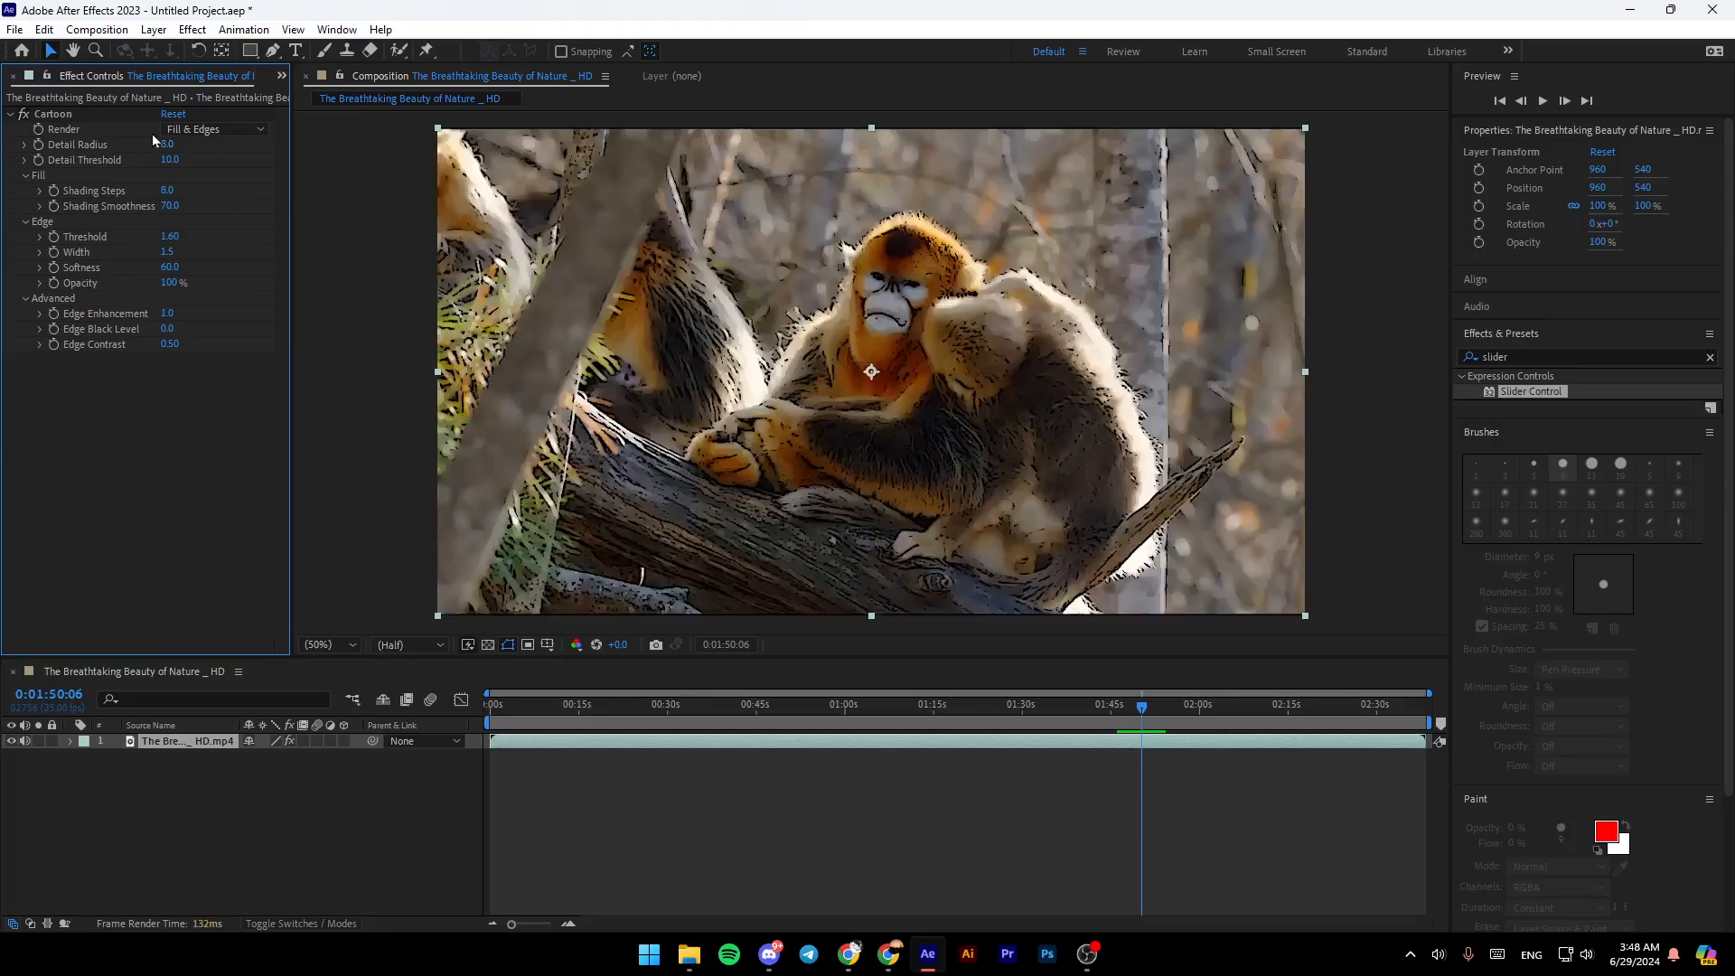
pyautogui.click(14, 29)
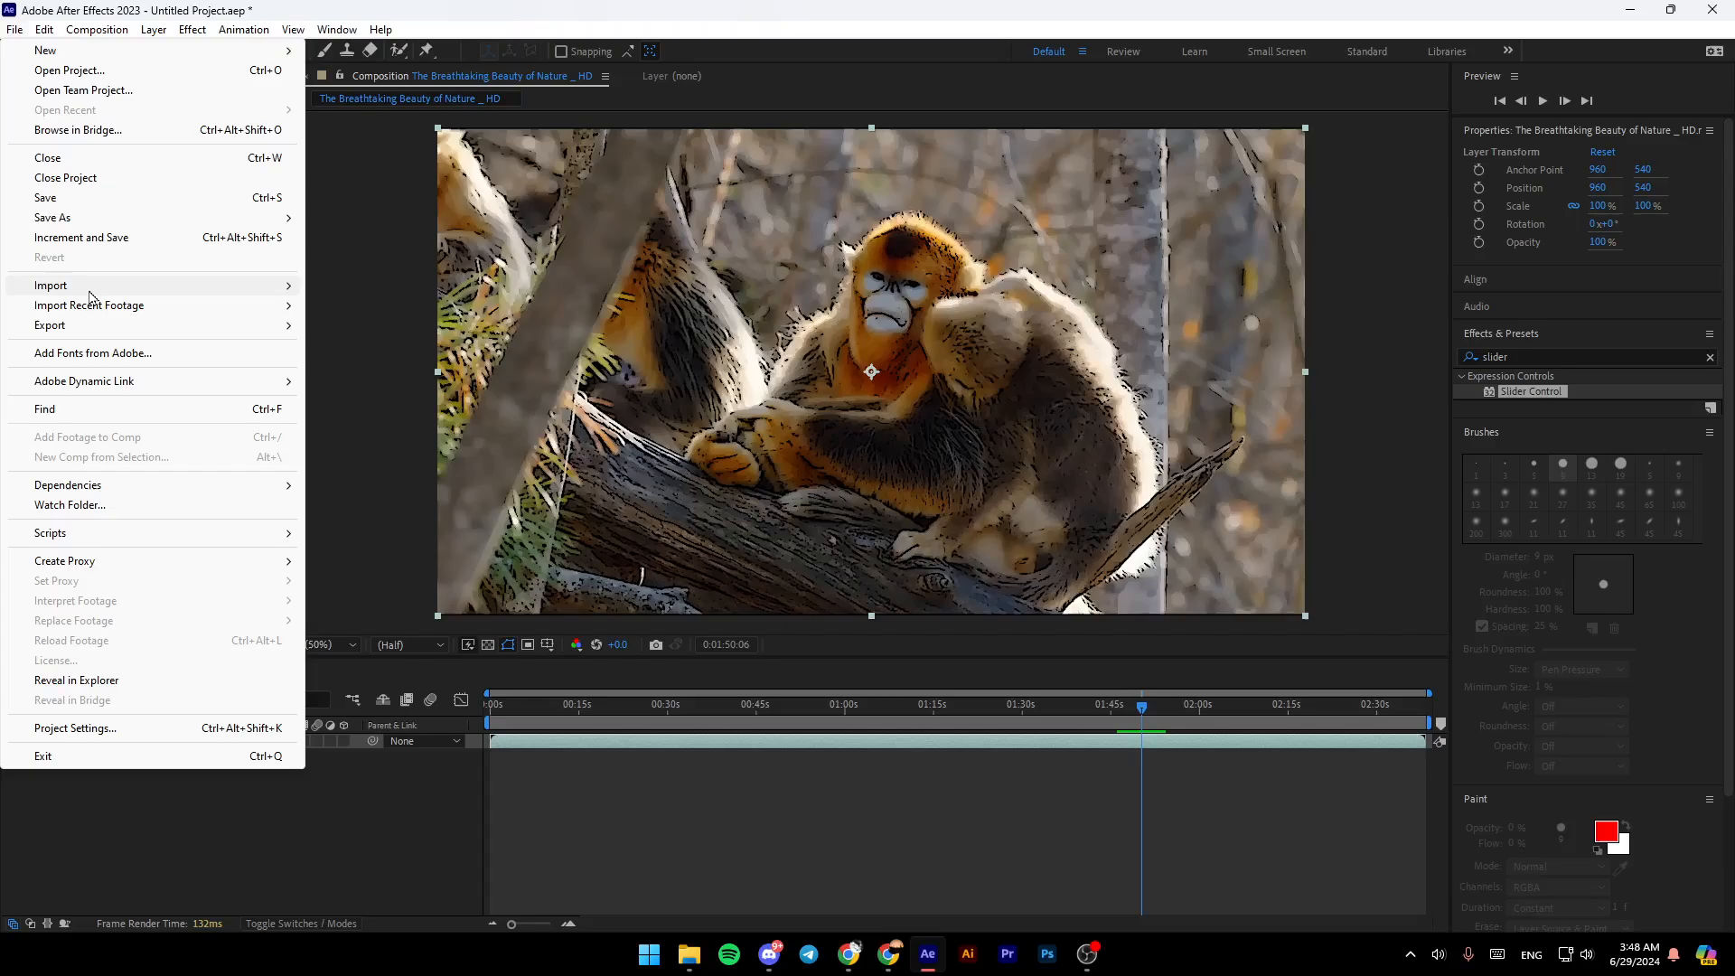